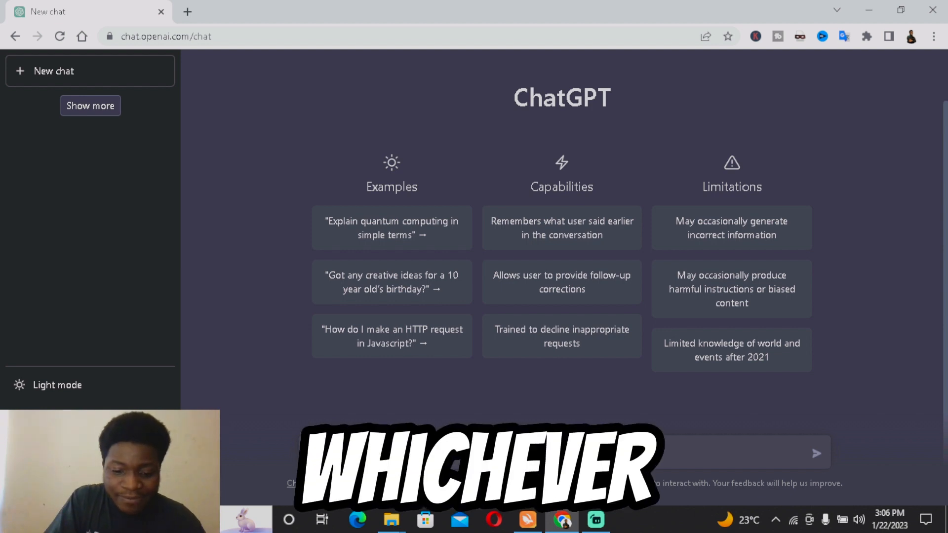
- Send the message "write me a song based on depression" in a new chat
text(write me a)
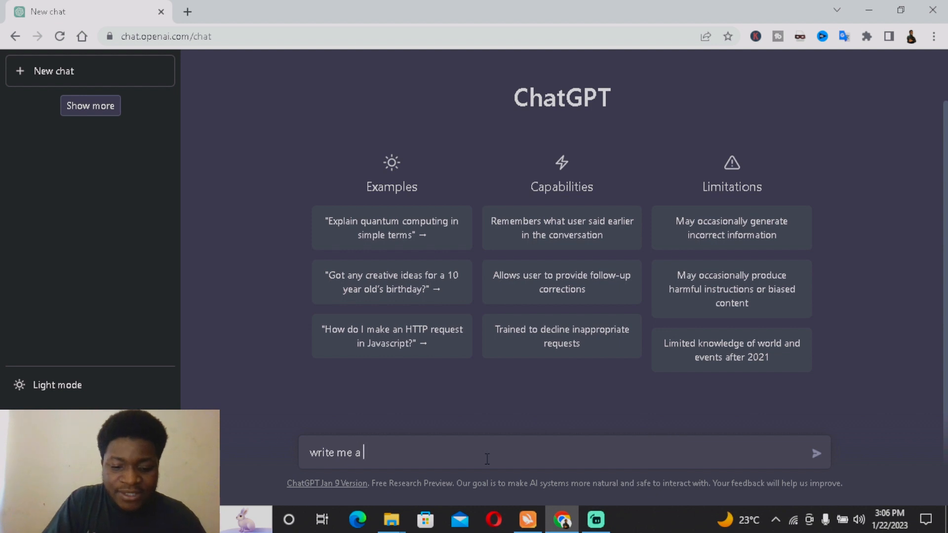
text(song bas)
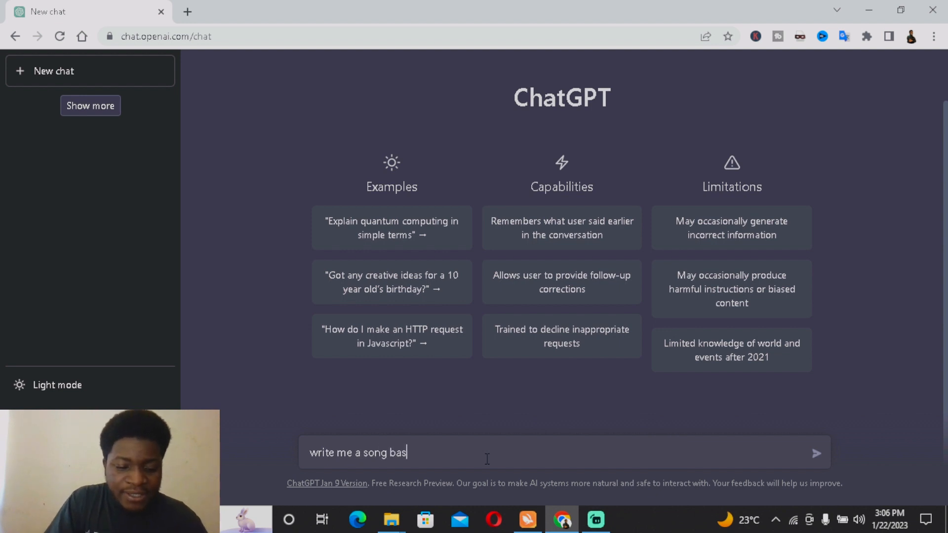
text(ed on)
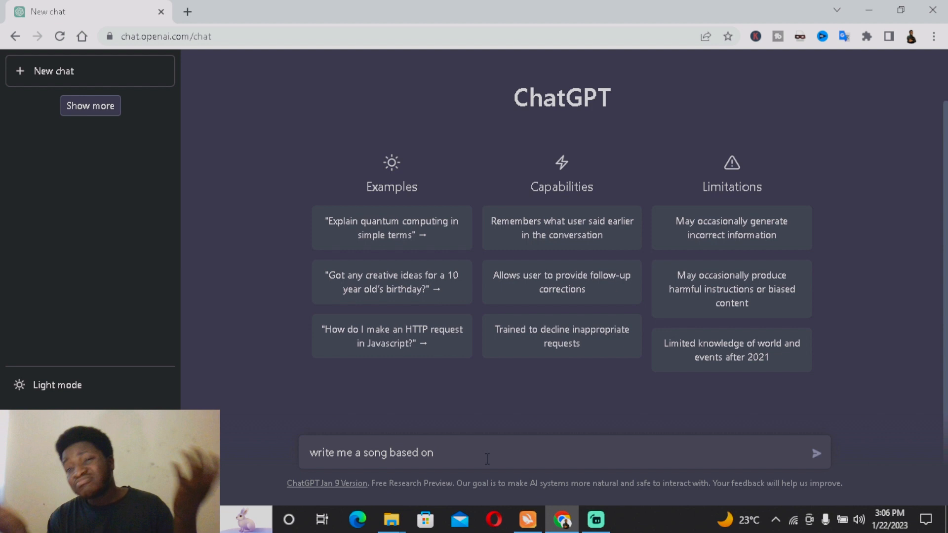
text(dep)
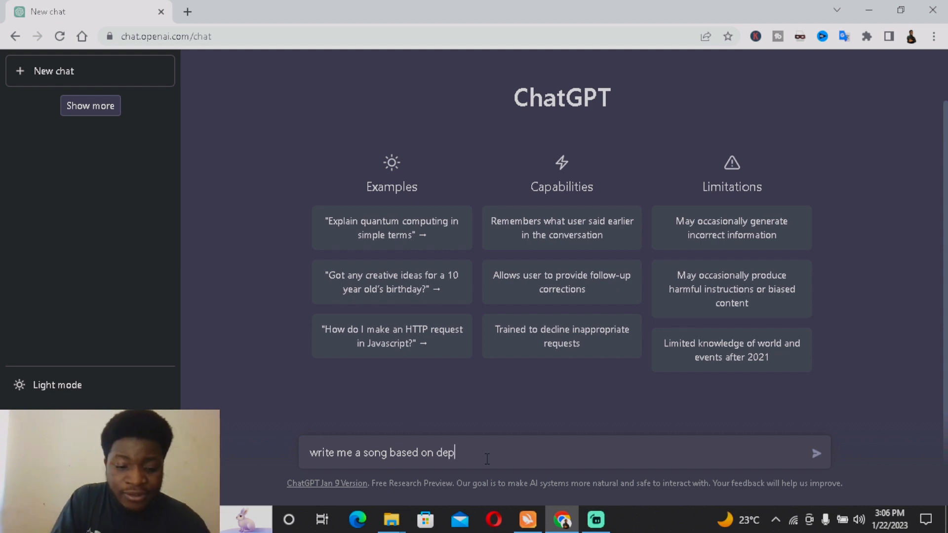
text(ression)
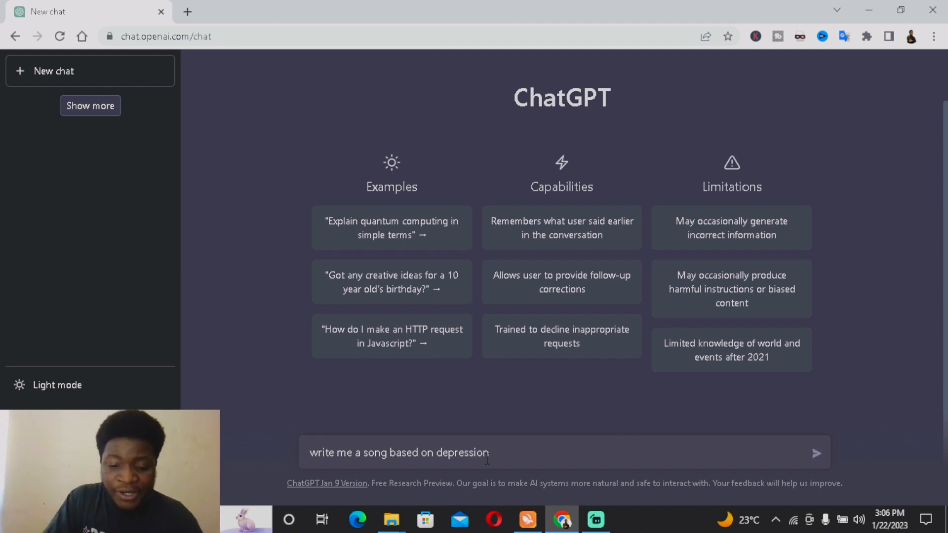
click(816, 454)
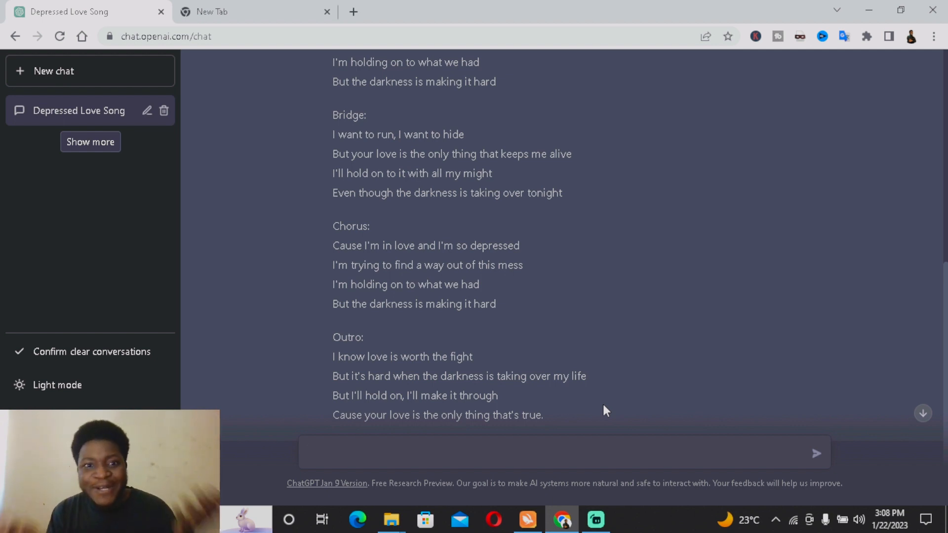
- Scroll through the generated love-and-depression song to read its verses, chorus, bridge and outro
scroll(up, 3)
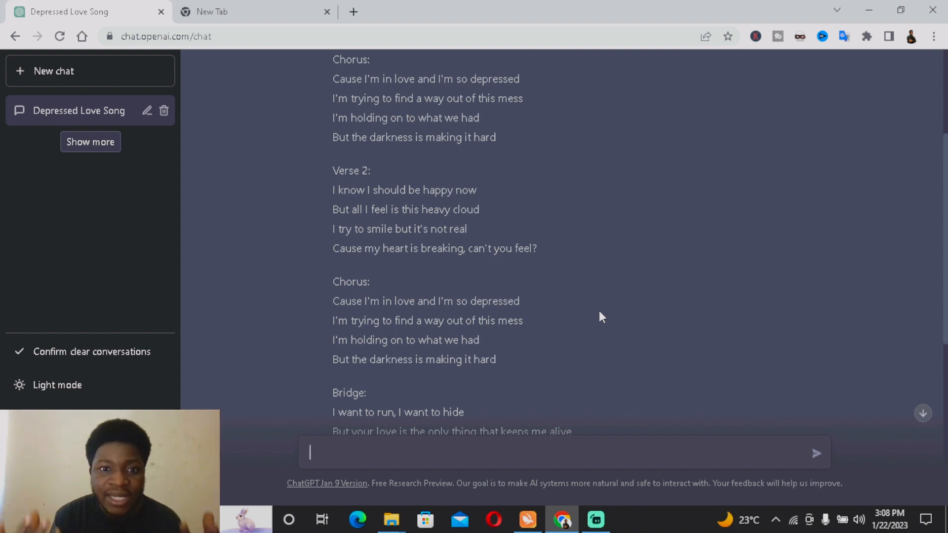
scroll(down, 3)
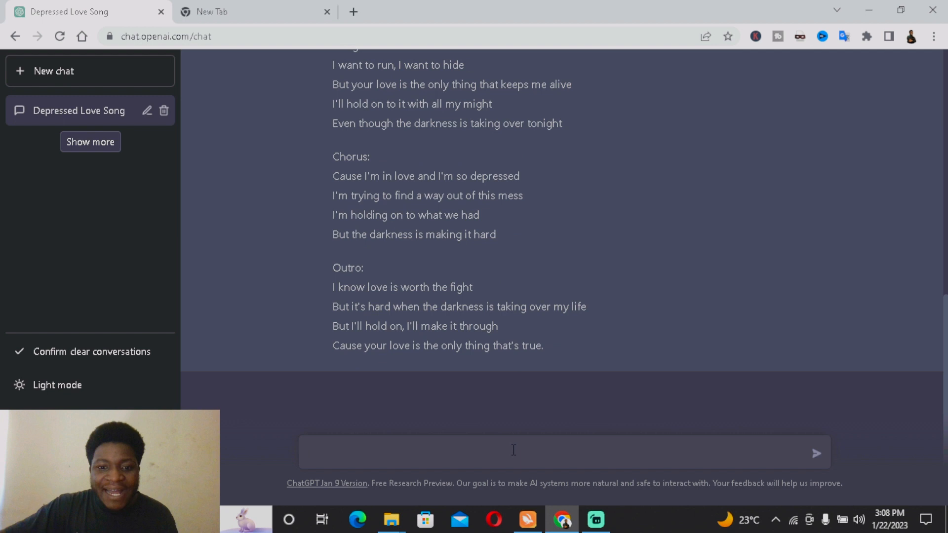
- Send a follow-up asking for a hip-hop music script "based on …" in the same conversation
text(w)
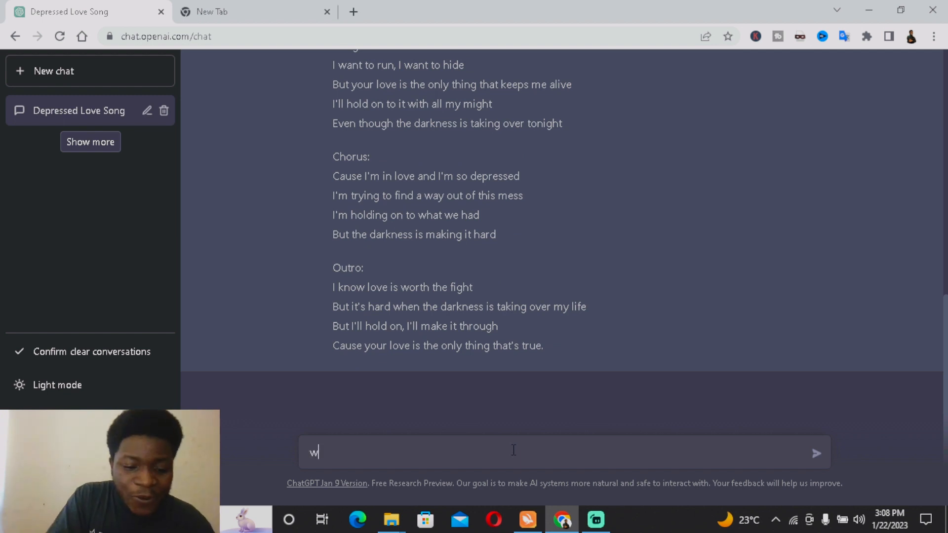
text(rite me)
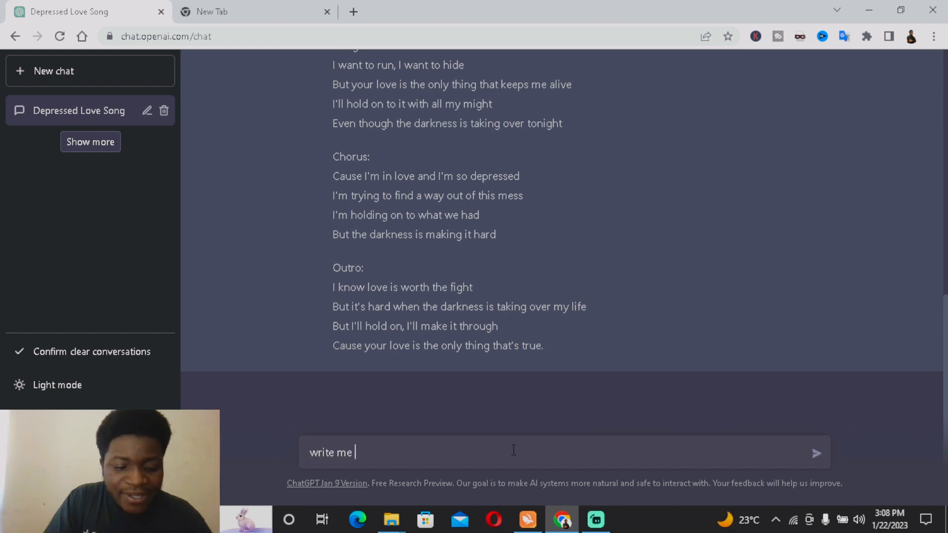
text(an)
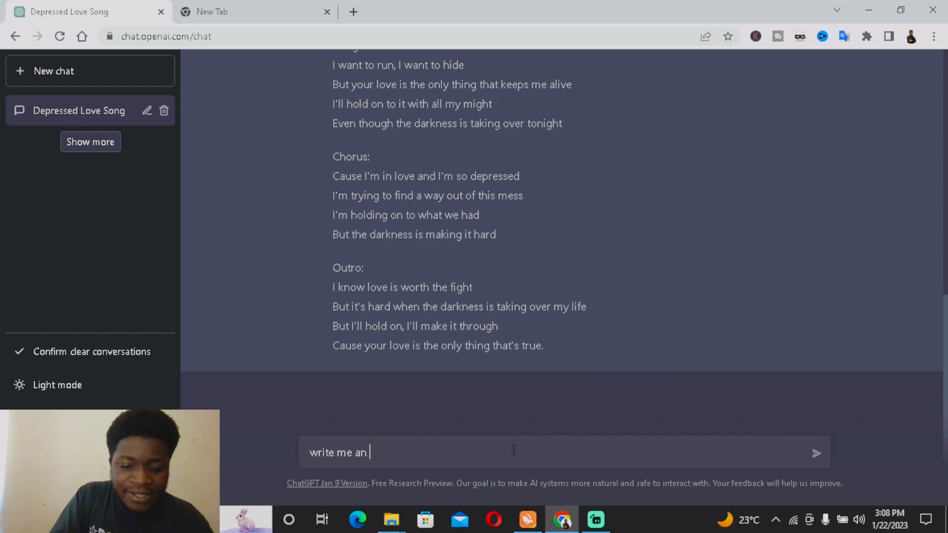
text(hiphop music)
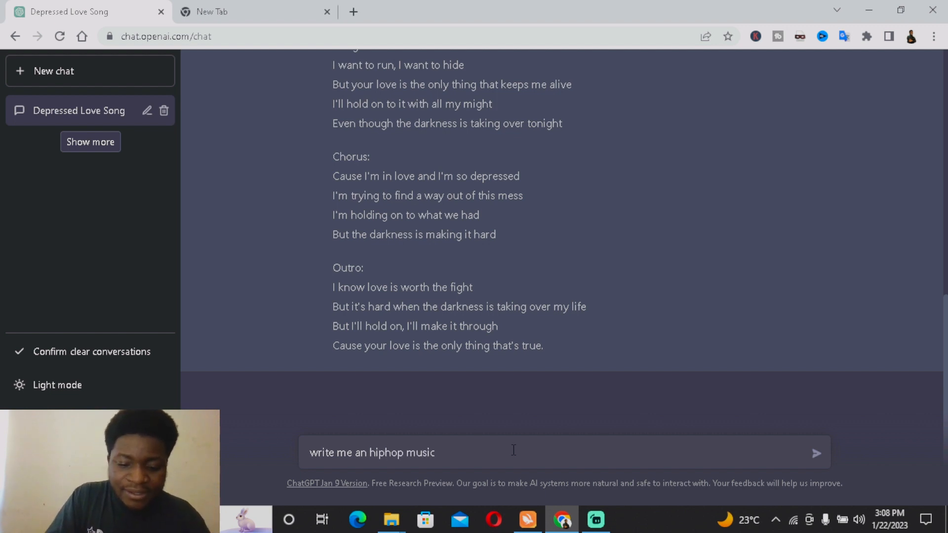
text(scrip)
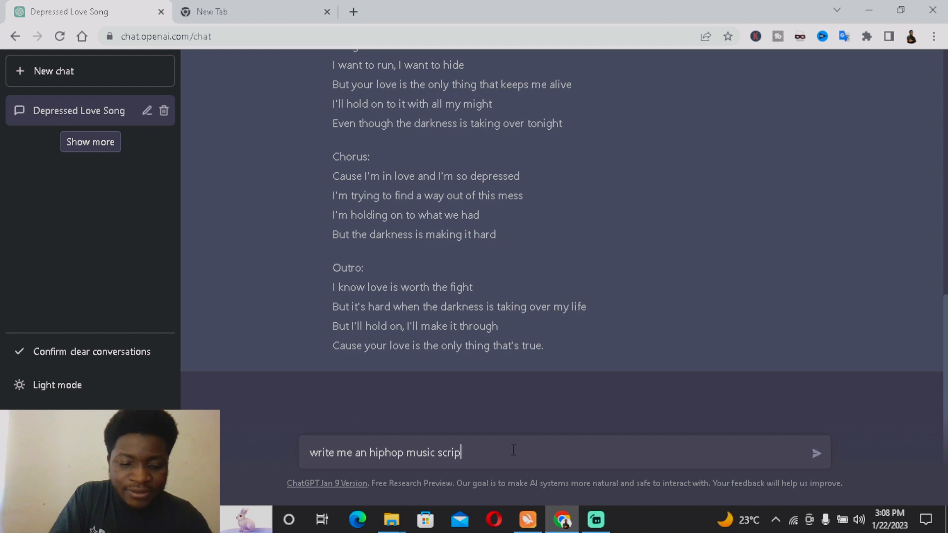
text(based on)
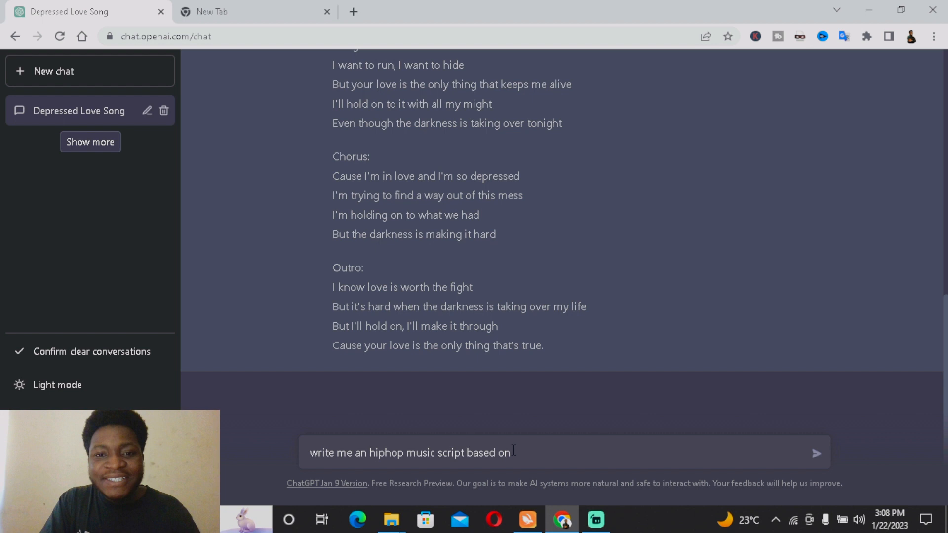
click(816, 452)
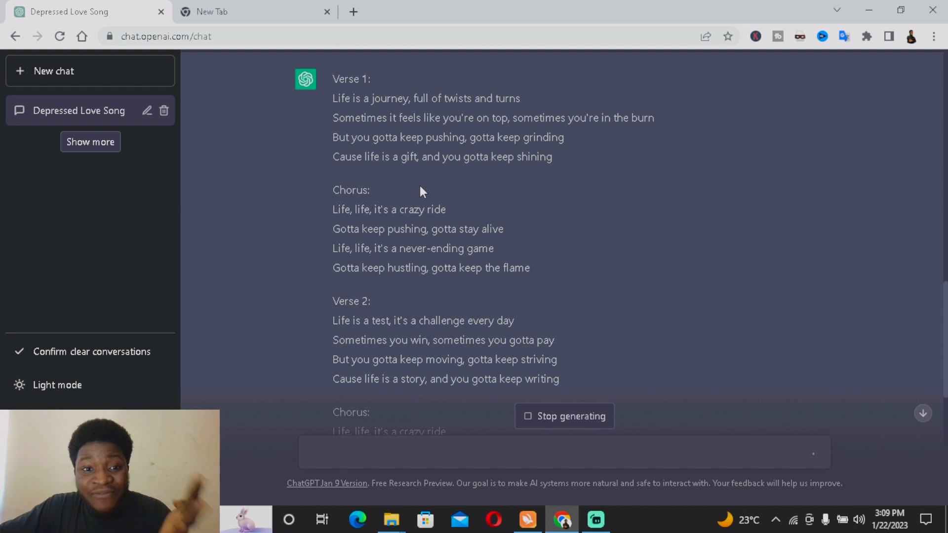
- Scroll down to read the full hip-hop song about life with its bridge and outro
scroll(down, 3)
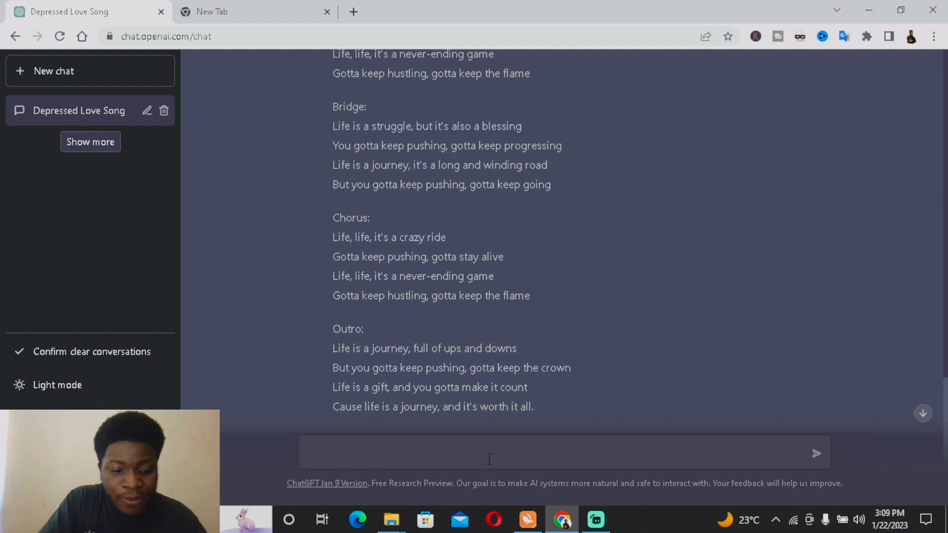
- Send the follow-up "give 3 more verses" to start a new reply
text(give 3 more ver)
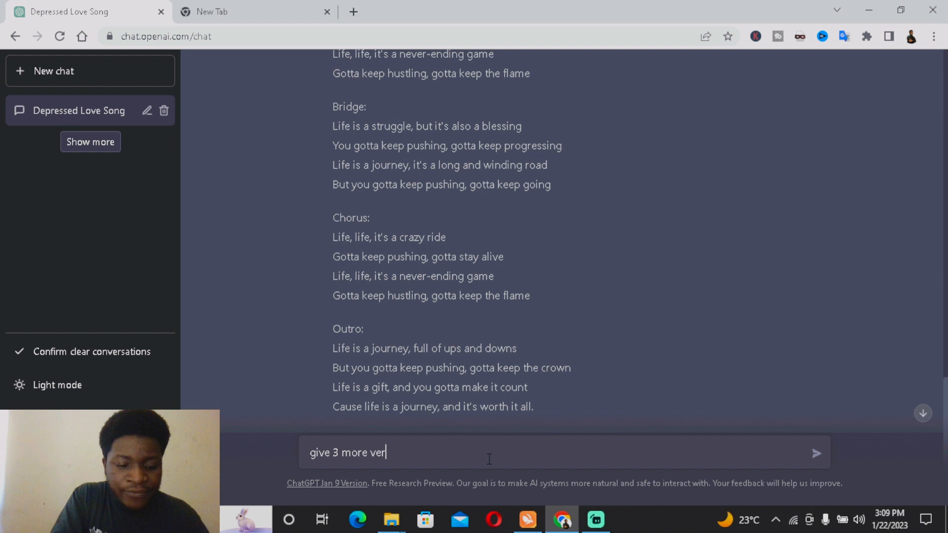
key(Enter)
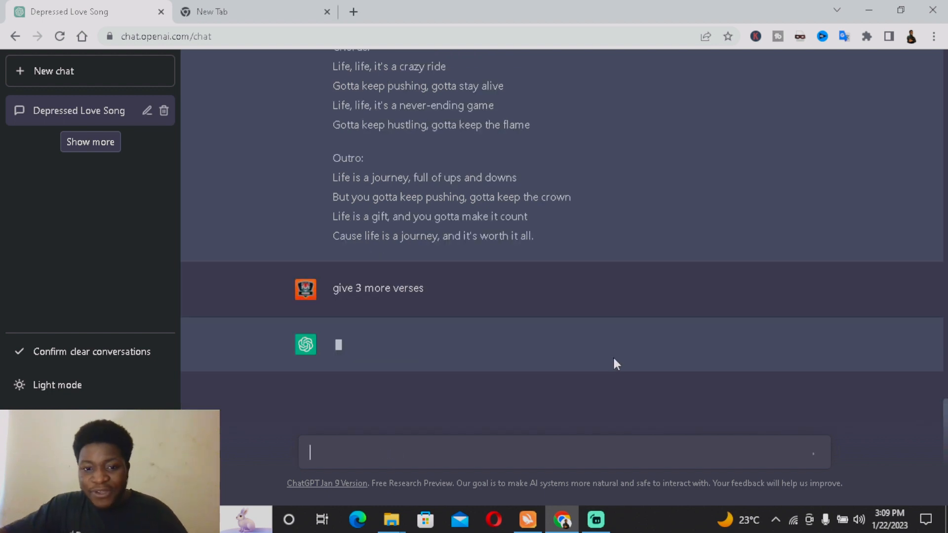